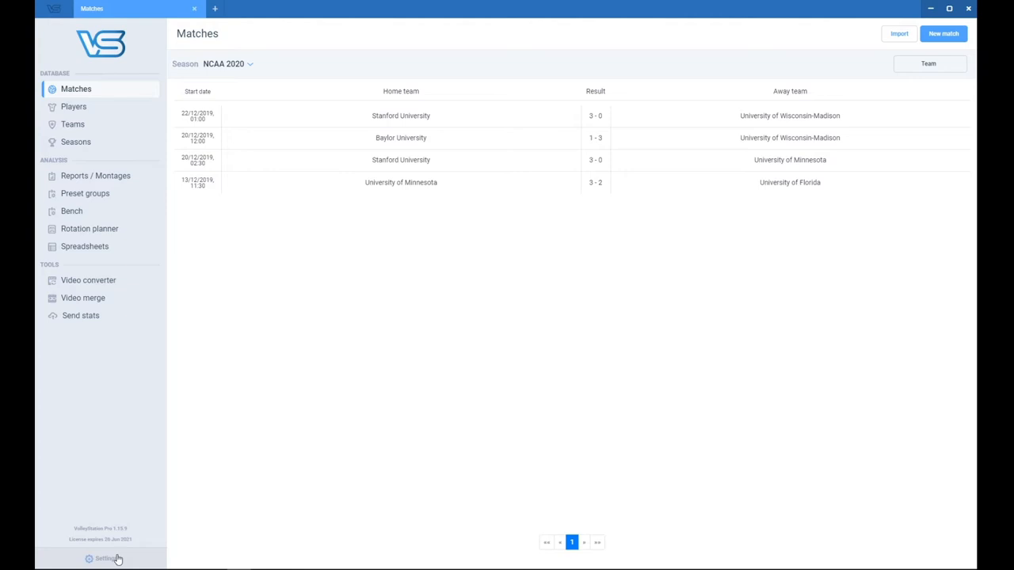
- Show the Settings page with preferences, keyboard shortcuts and default codes
click(103, 557)
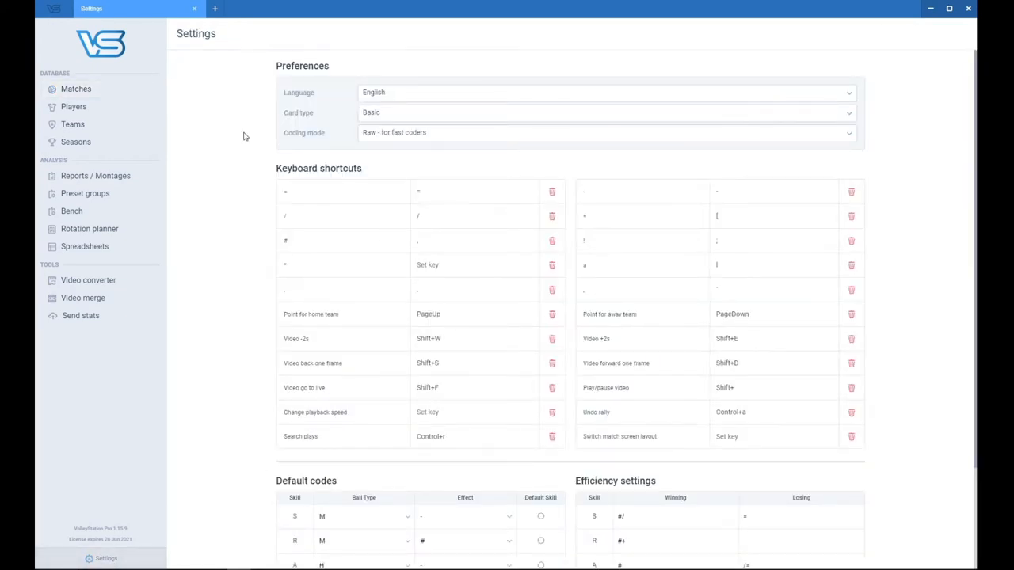
mouse_move(655, 172)
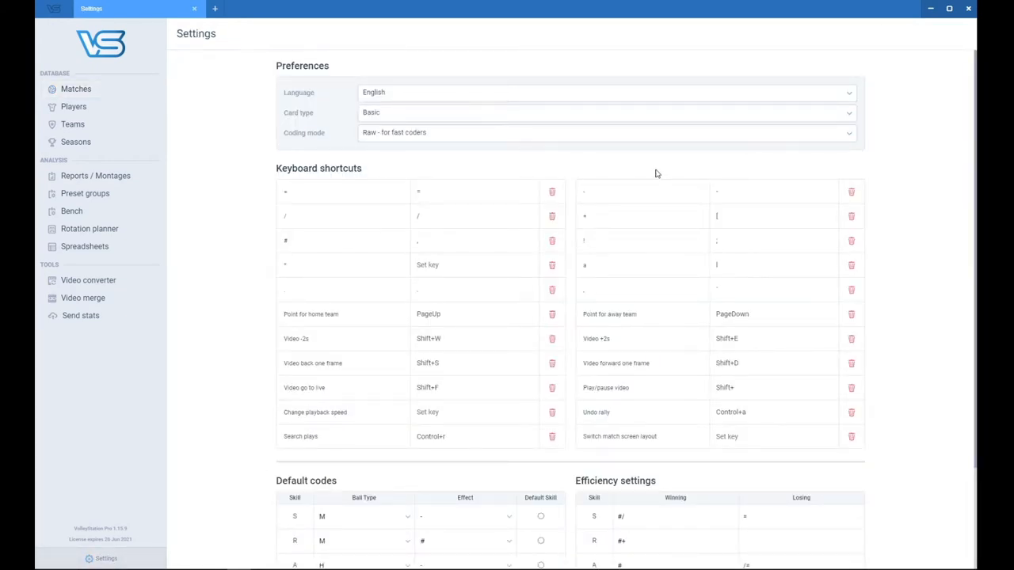
mouse_move(299, 475)
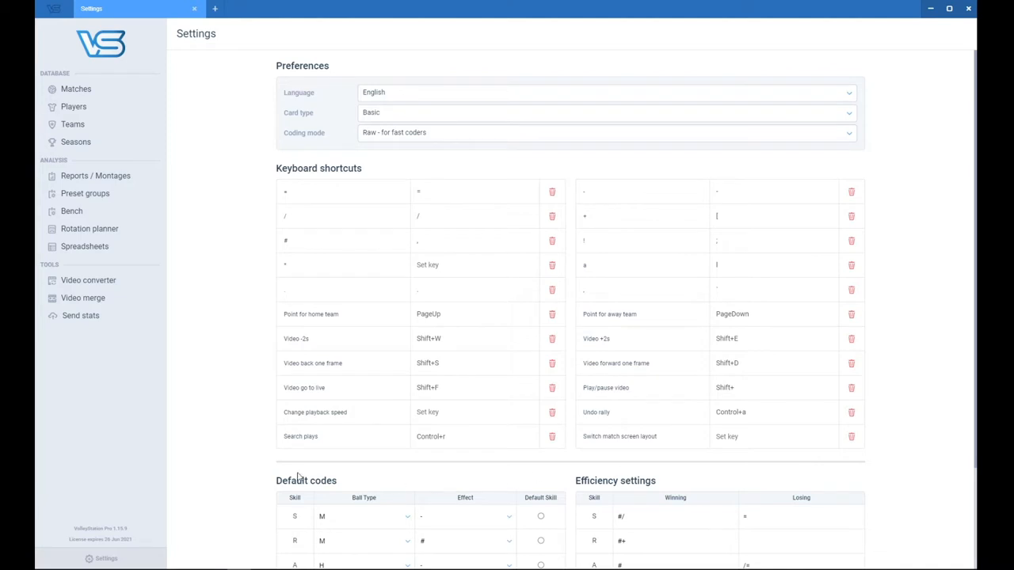
mouse_move(783, 172)
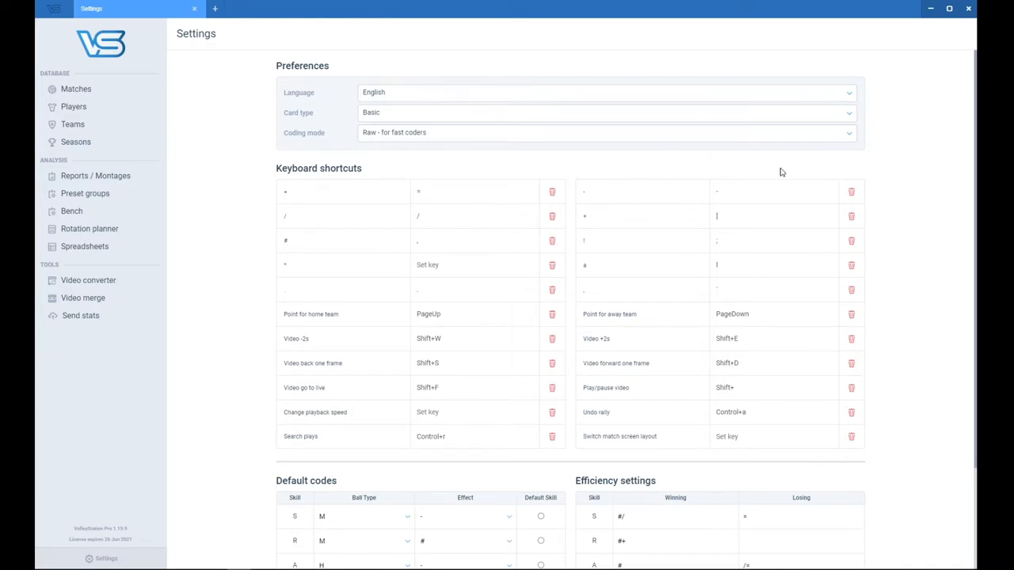
mouse_move(177, 198)
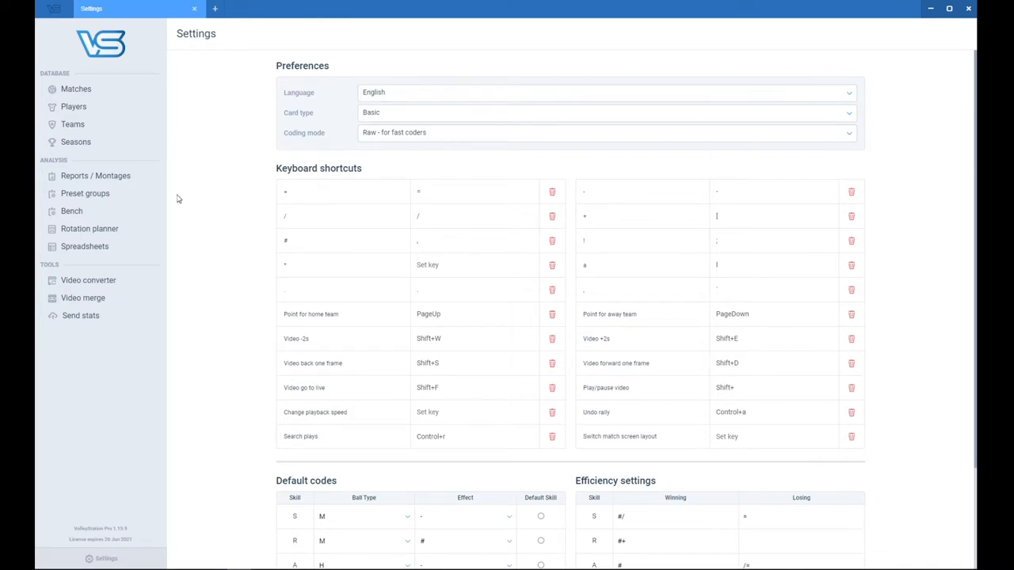
- Return to the matches list and show the empty Reports / Montages page for NCAA 2020
click(76, 89)
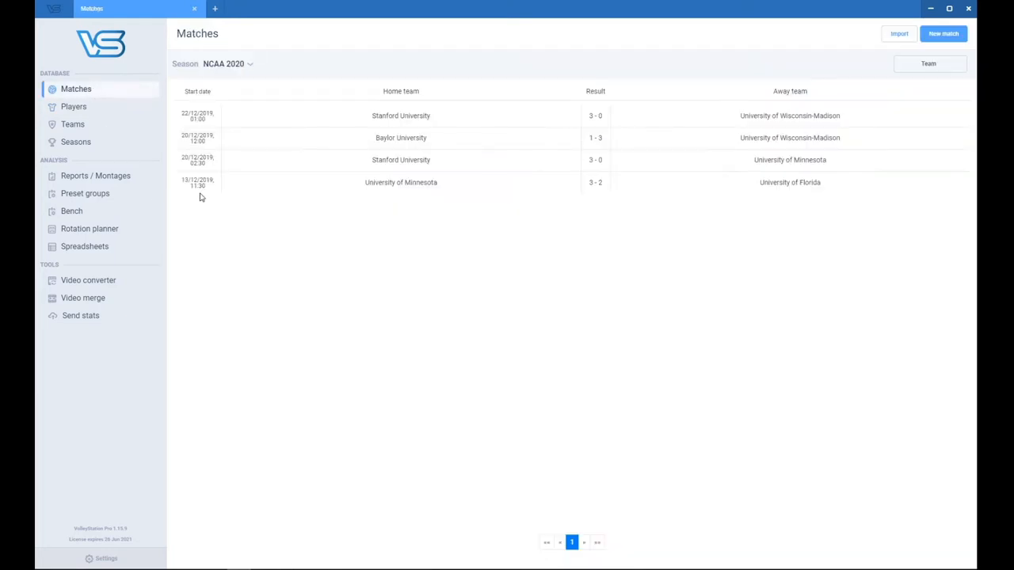
mouse_move(290, 276)
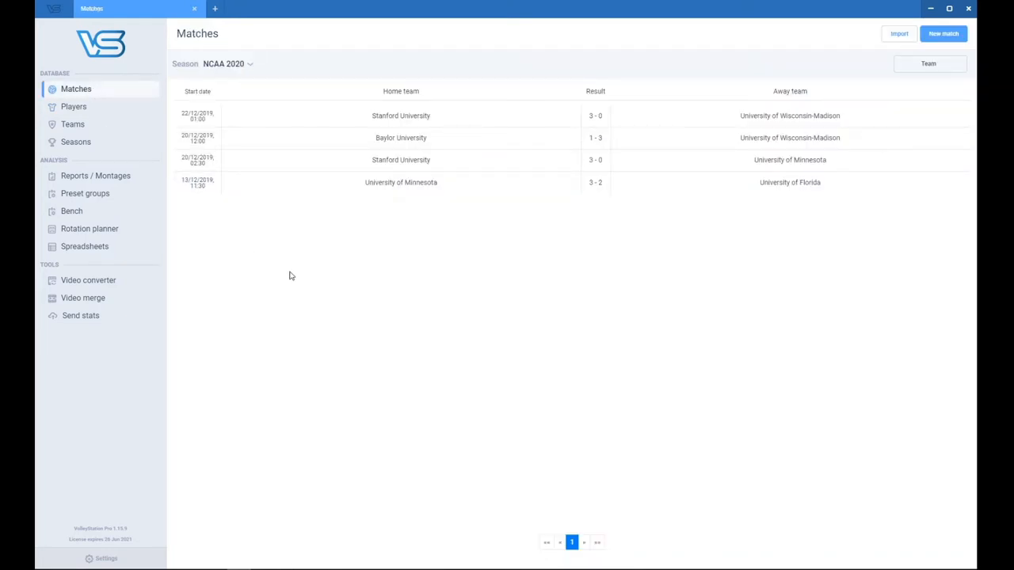
mouse_move(289, 250)
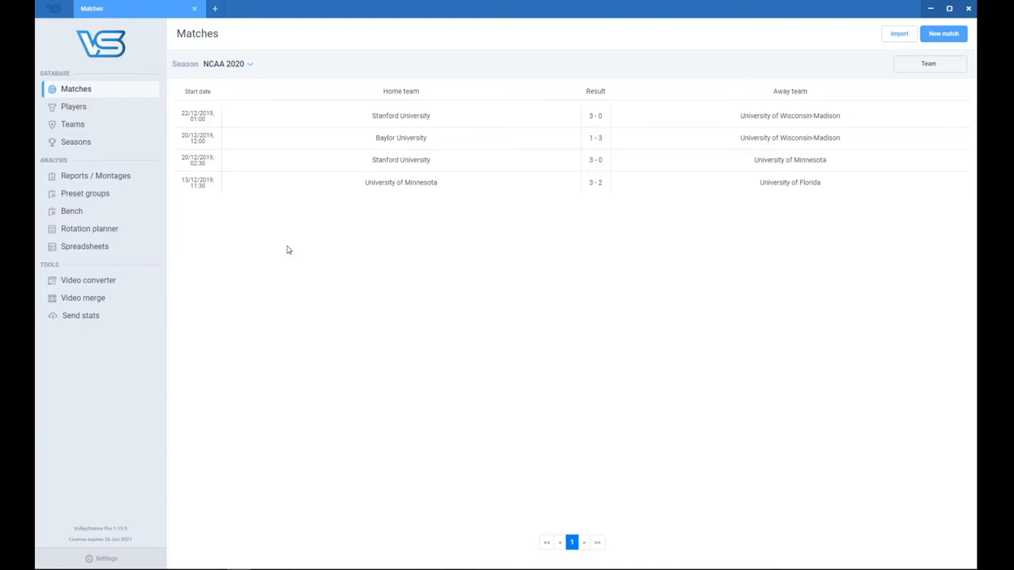
mouse_move(95, 175)
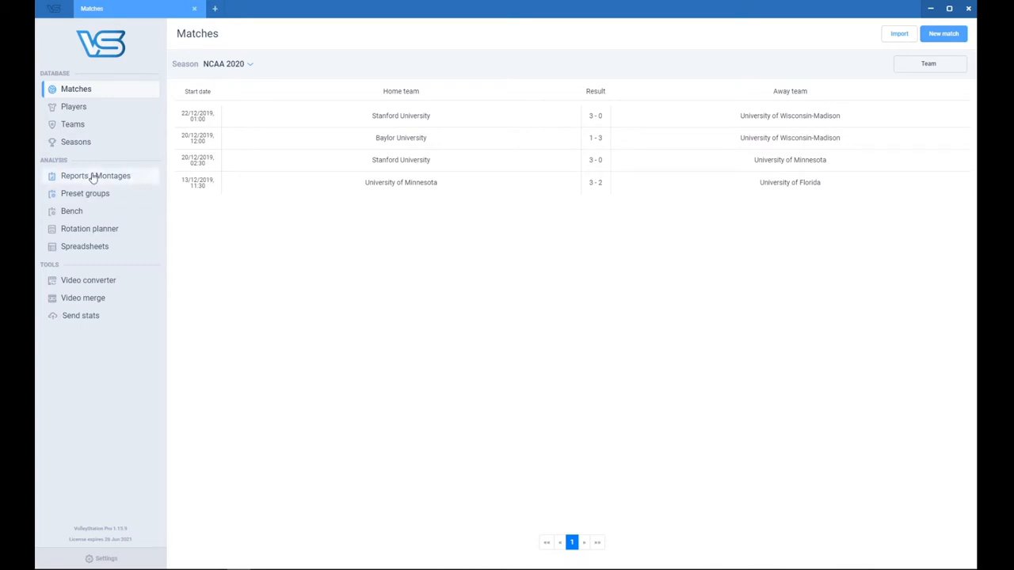
click(95, 174)
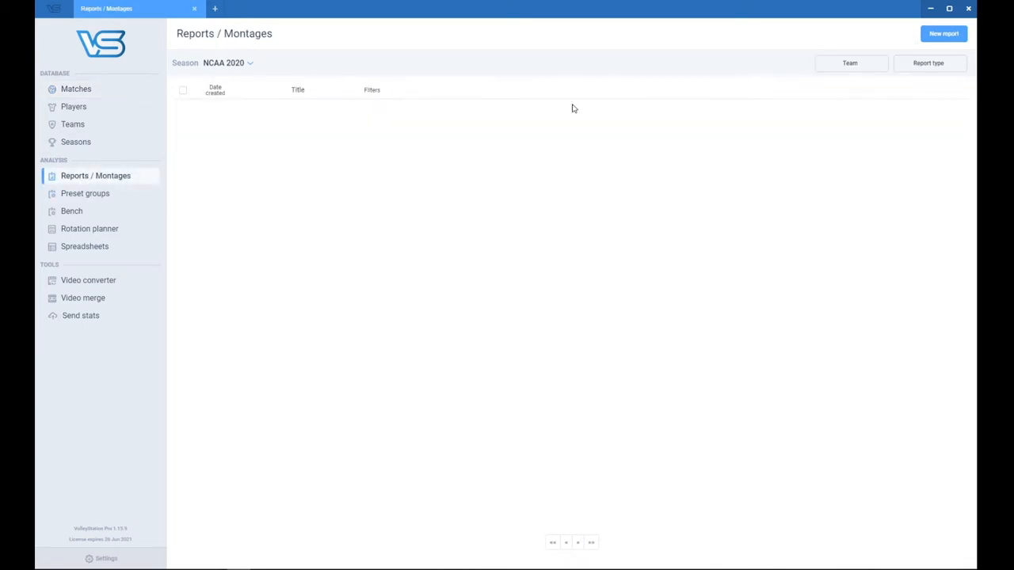
mouse_move(768, 68)
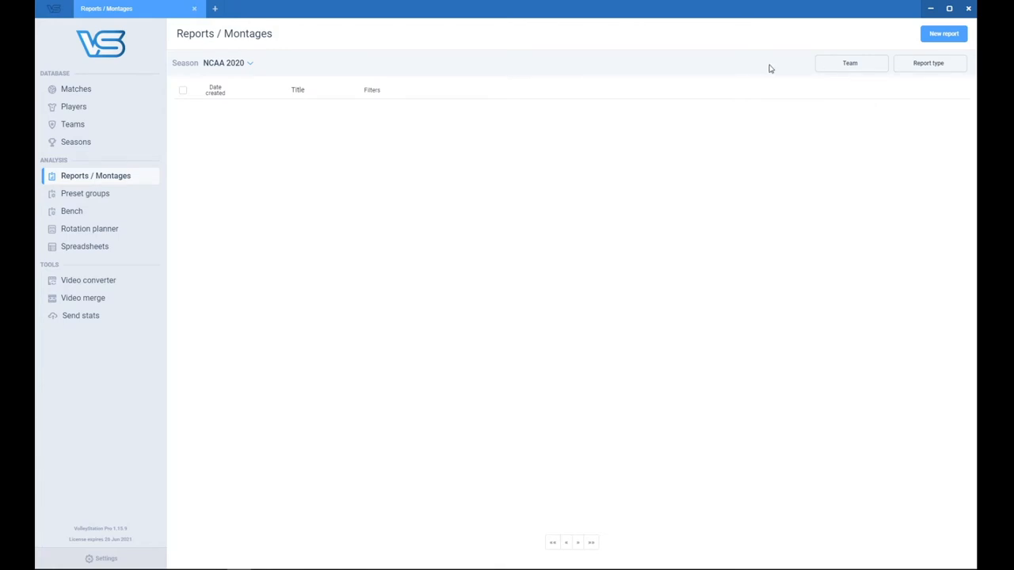
mouse_move(944, 33)
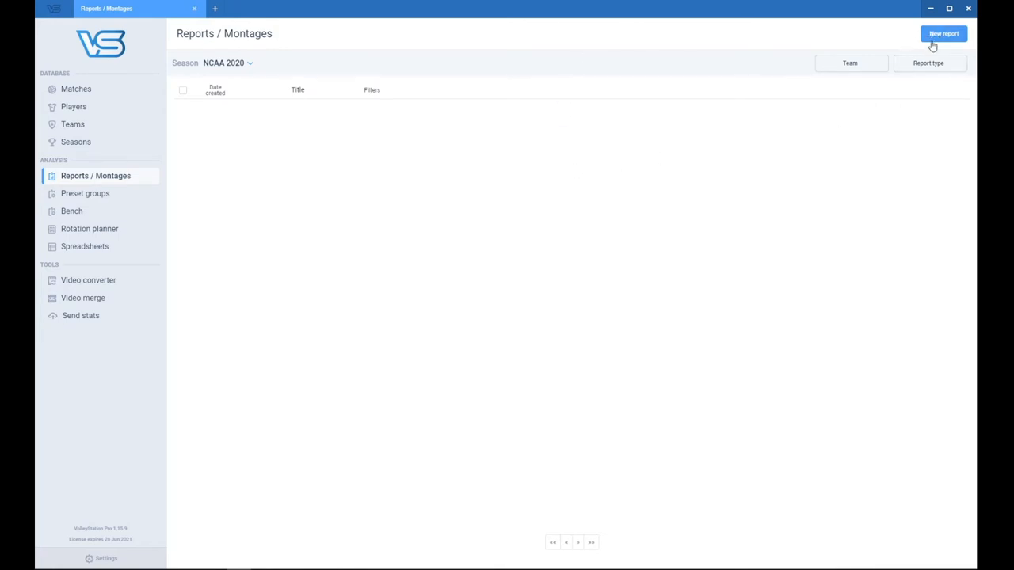
- Start a new Video montage report for NCAA 2020, University of Minnesota, and the Minnesota–Florida 3–2 match
click(943, 33)
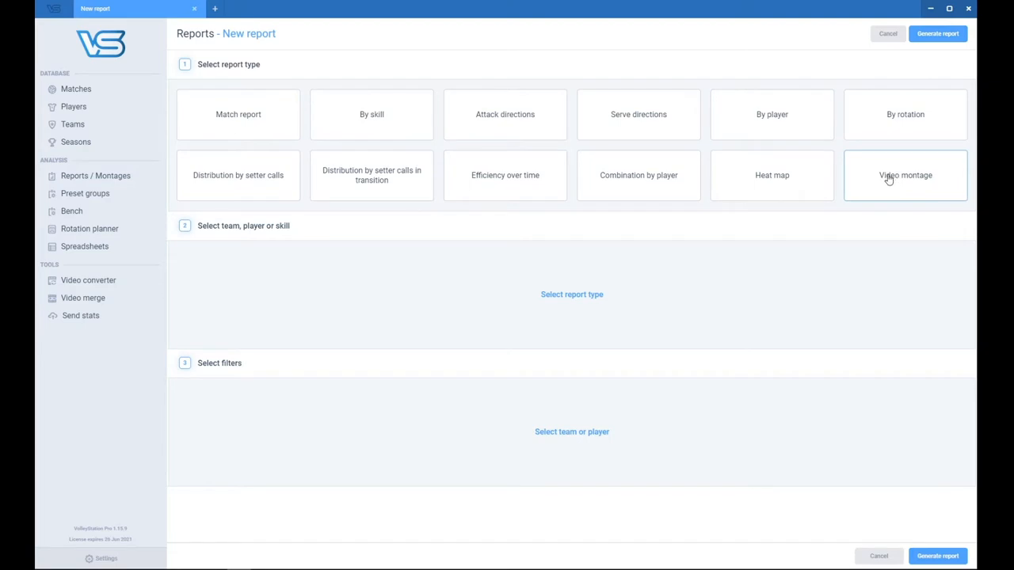
click(905, 174)
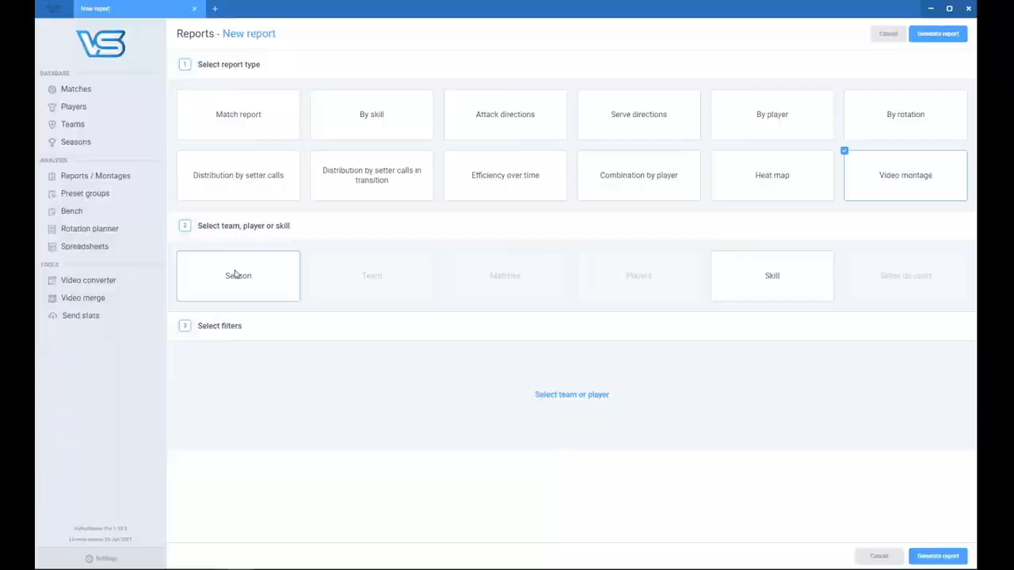
click(237, 276)
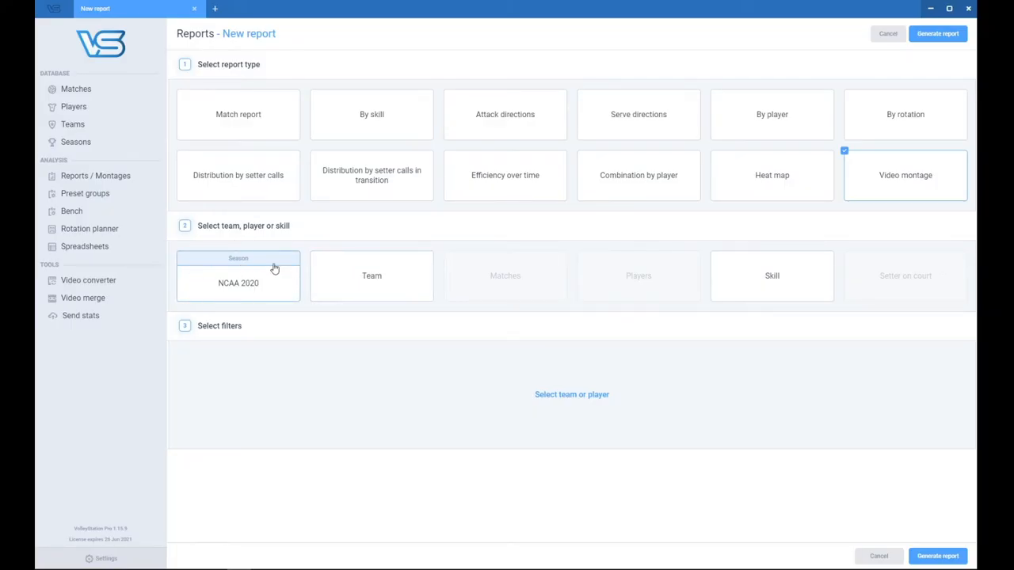
click(371, 276)
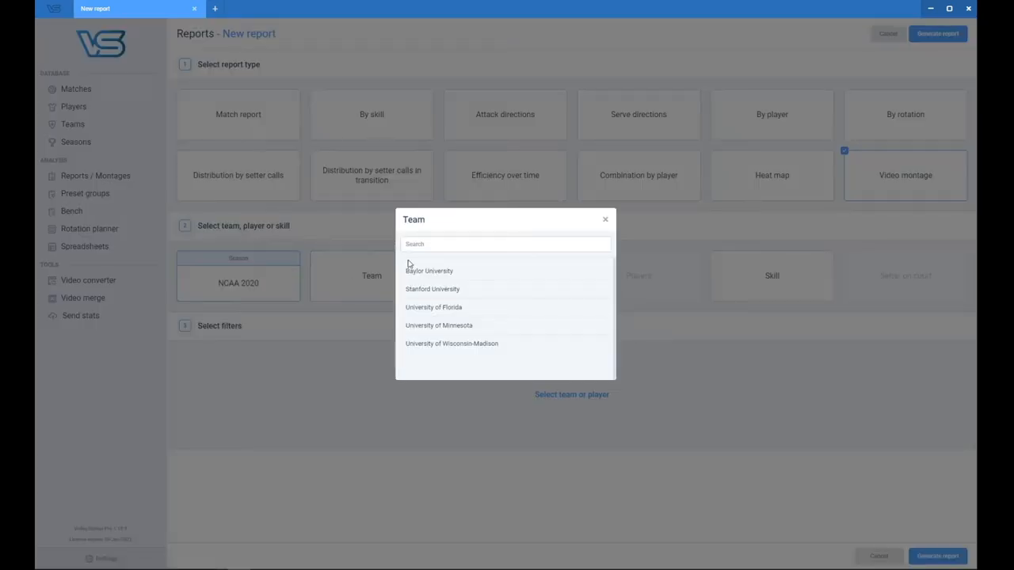
click(439, 324)
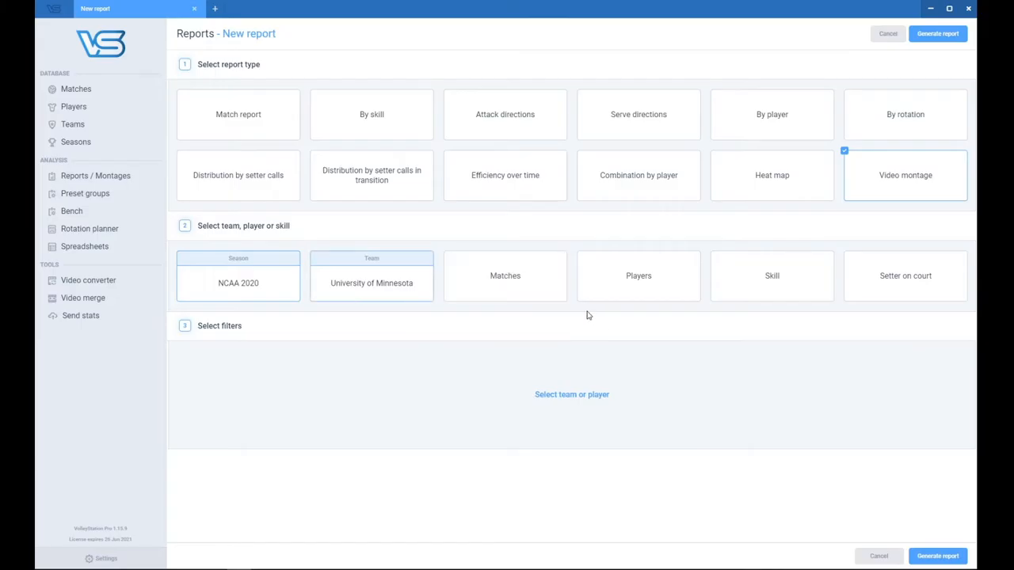
click(503, 275)
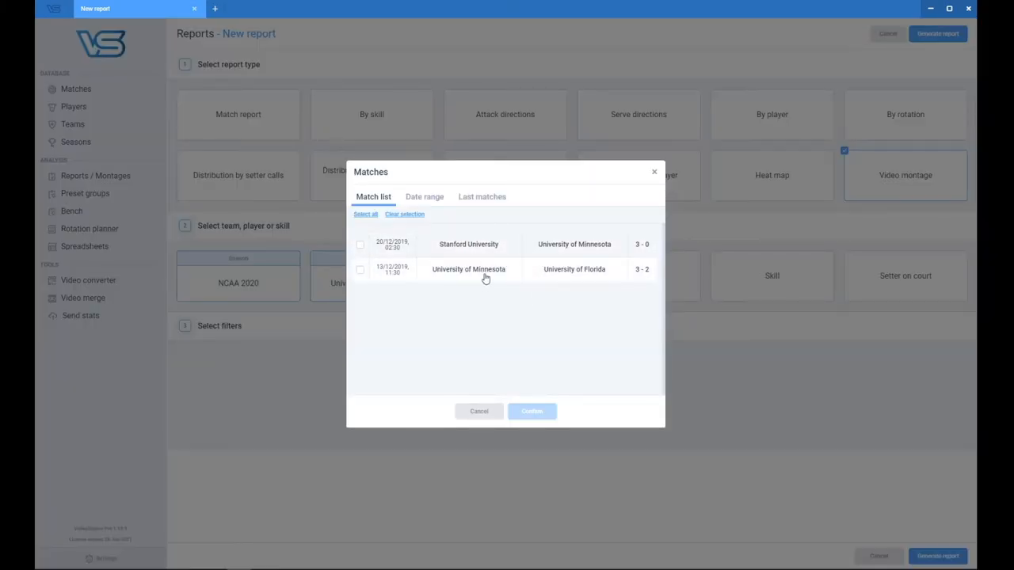
click(532, 412)
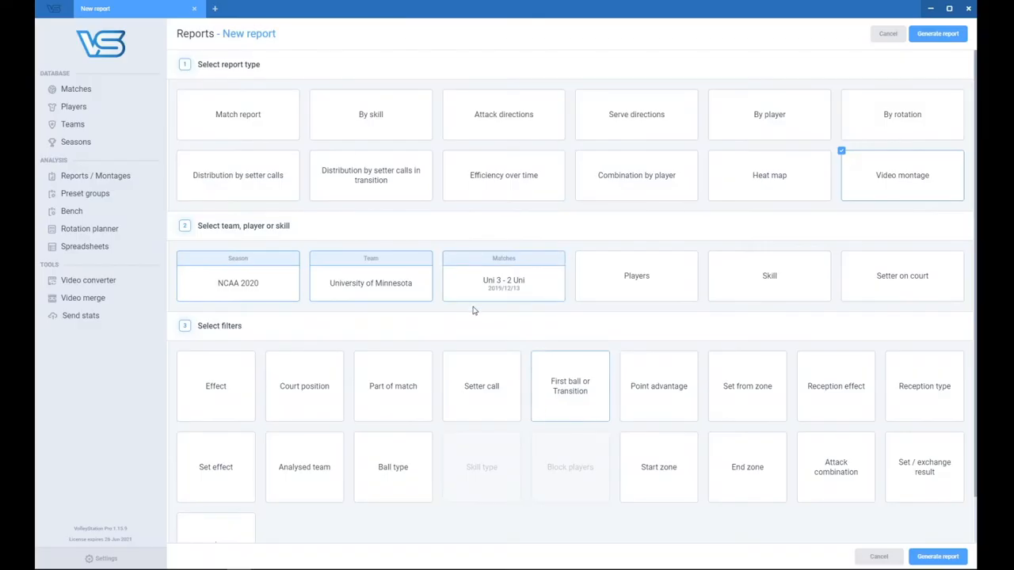
- Limit the report's skill filter to Serve and set the analysed team filter to Both
click(770, 276)
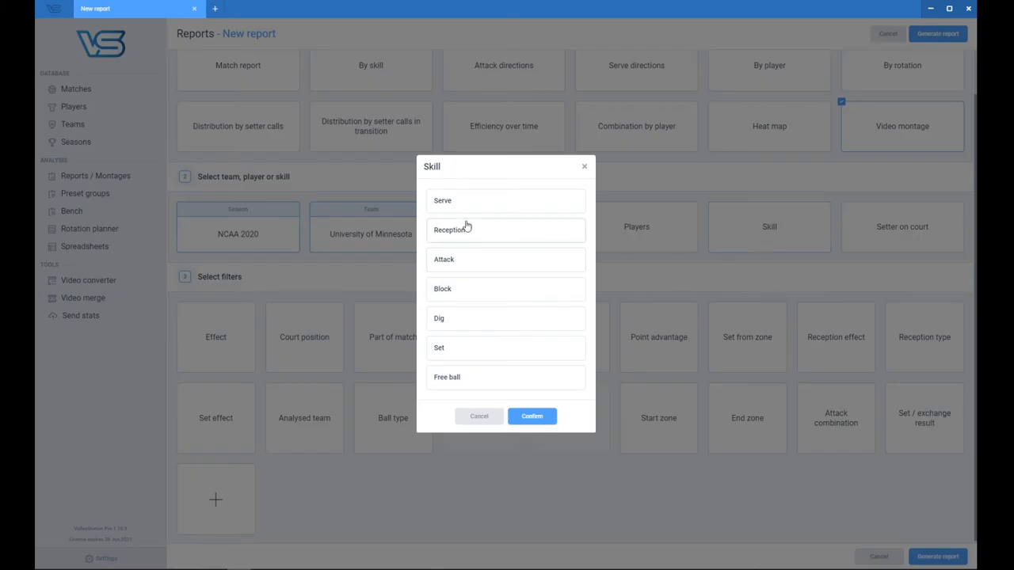
click(532, 415)
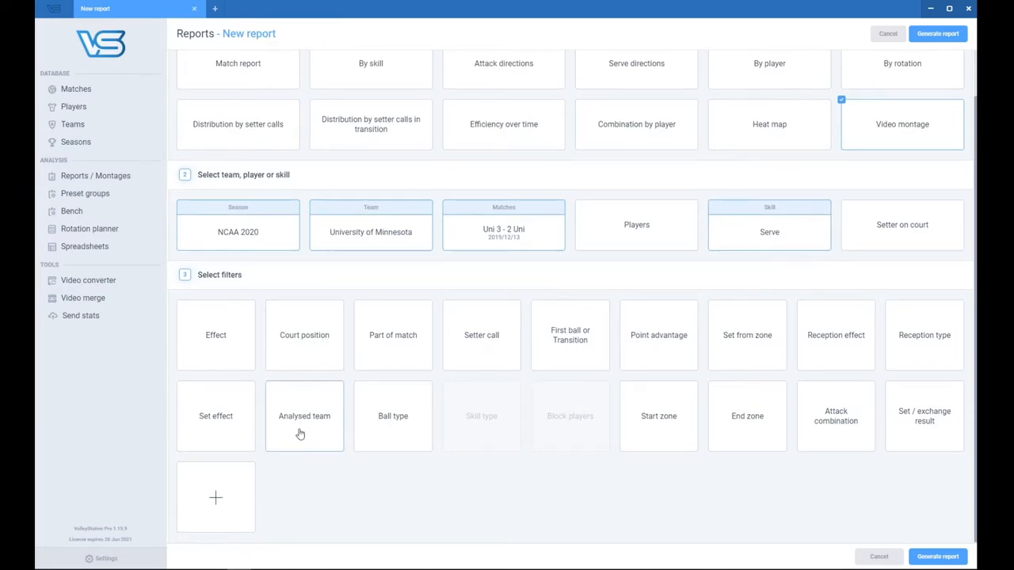
click(304, 415)
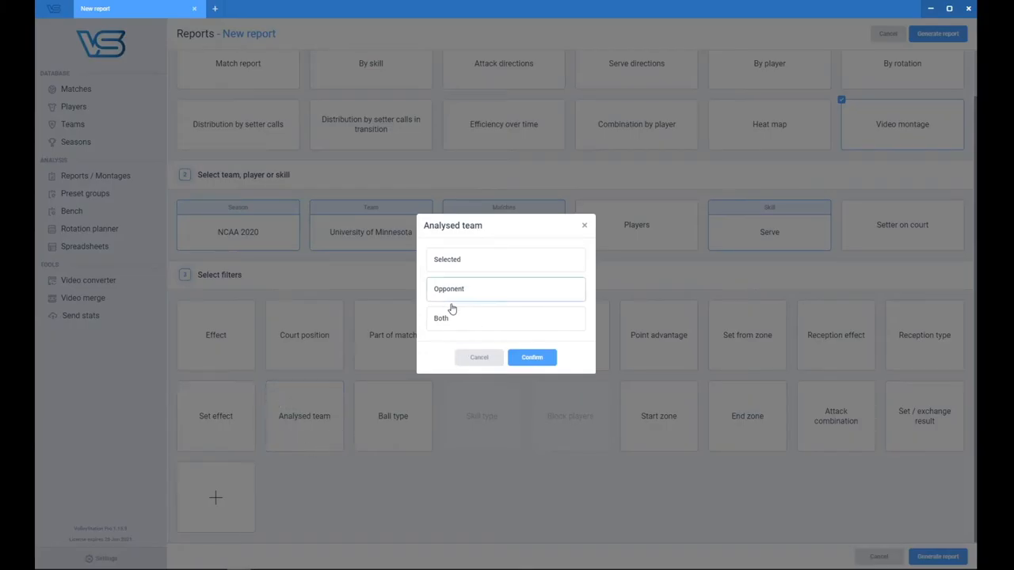
click(532, 357)
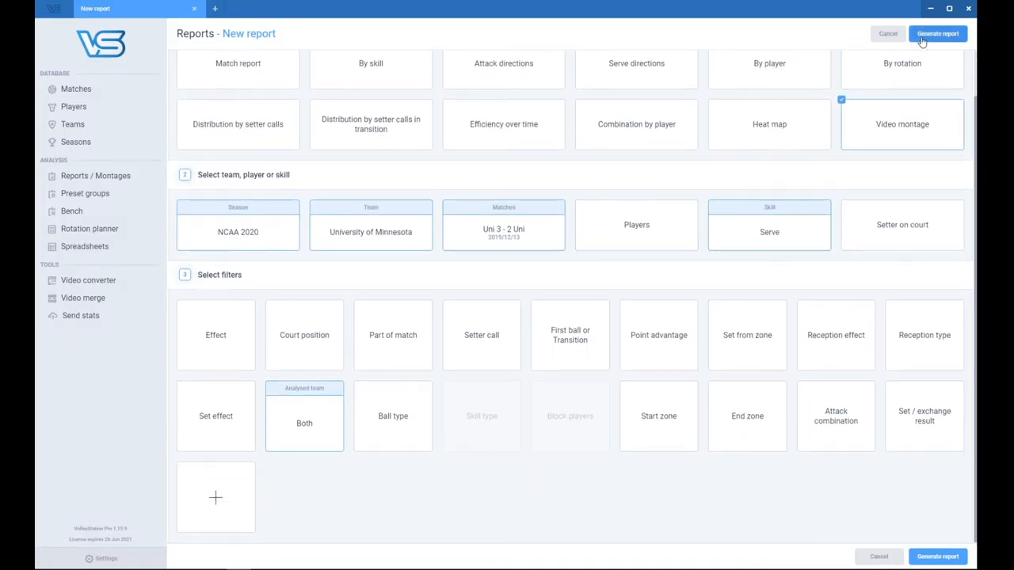
- Generate the serve montage, start it playing, and show the matches list in a second tab
click(938, 34)
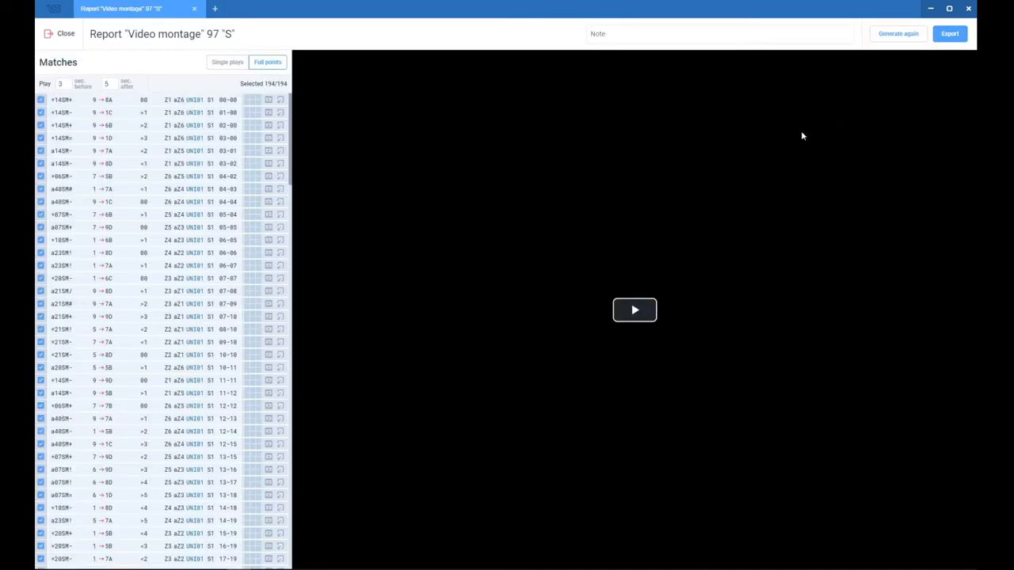
click(633, 309)
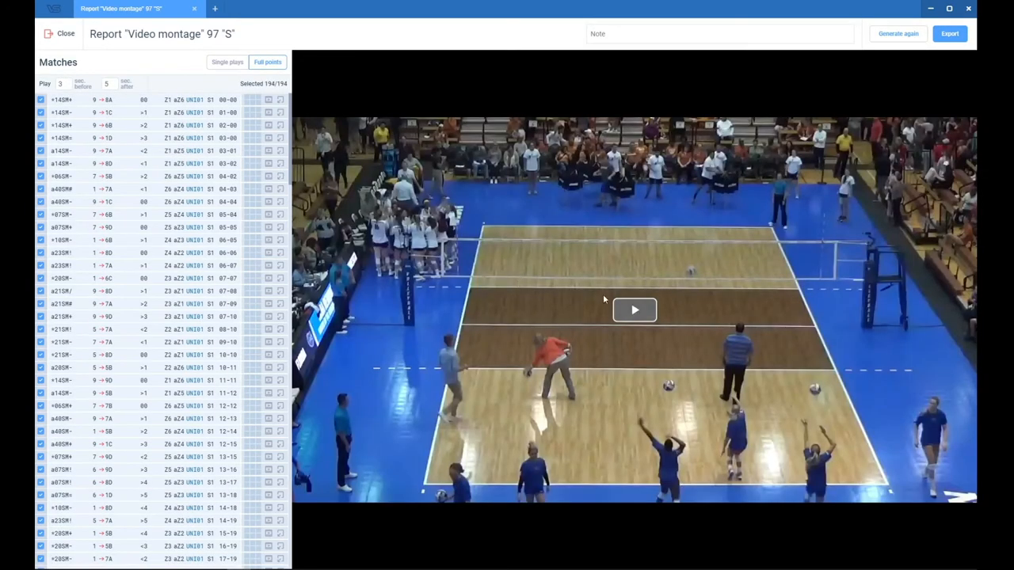
click(633, 309)
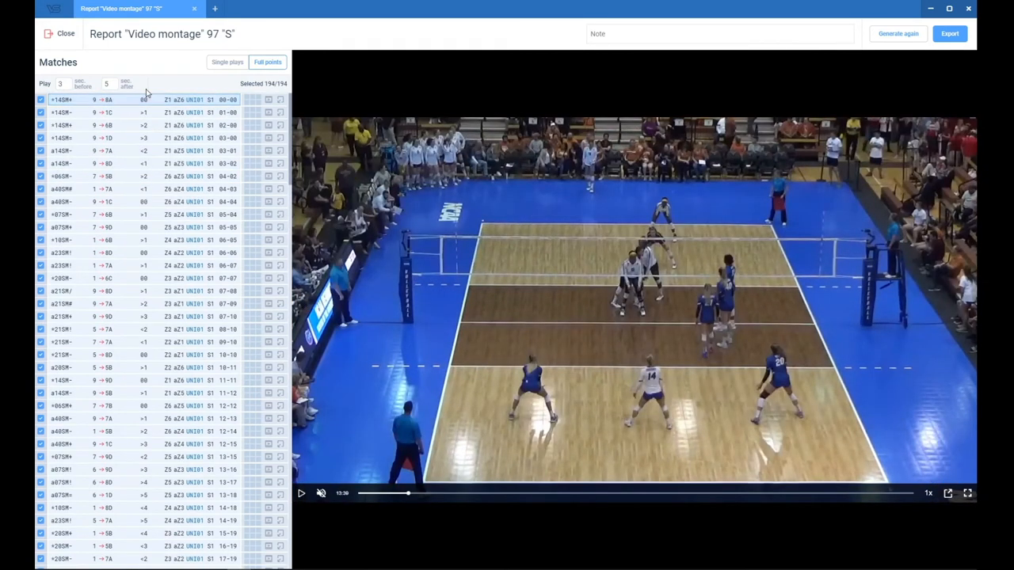
mouse_move(162, 67)
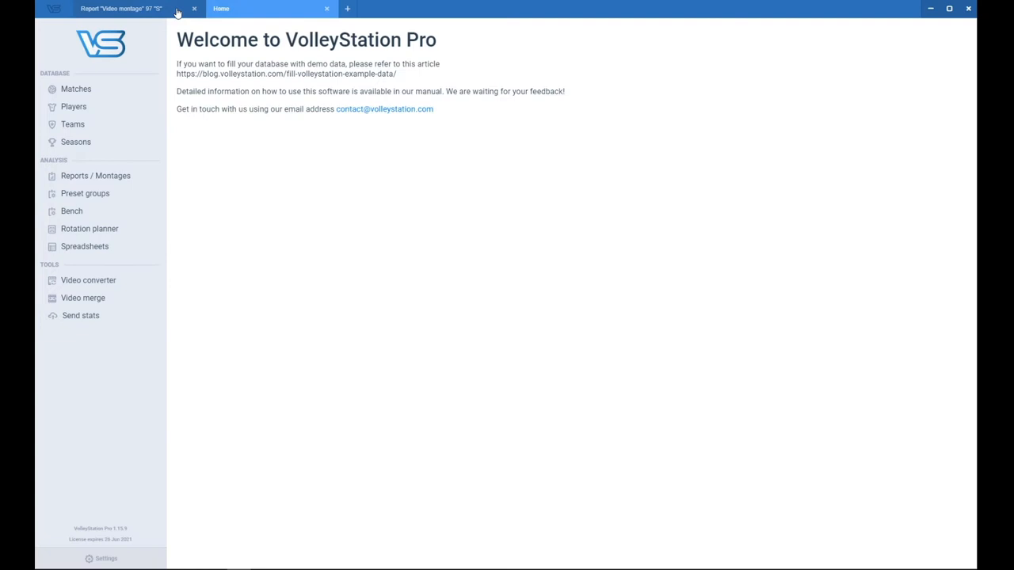
click(76, 88)
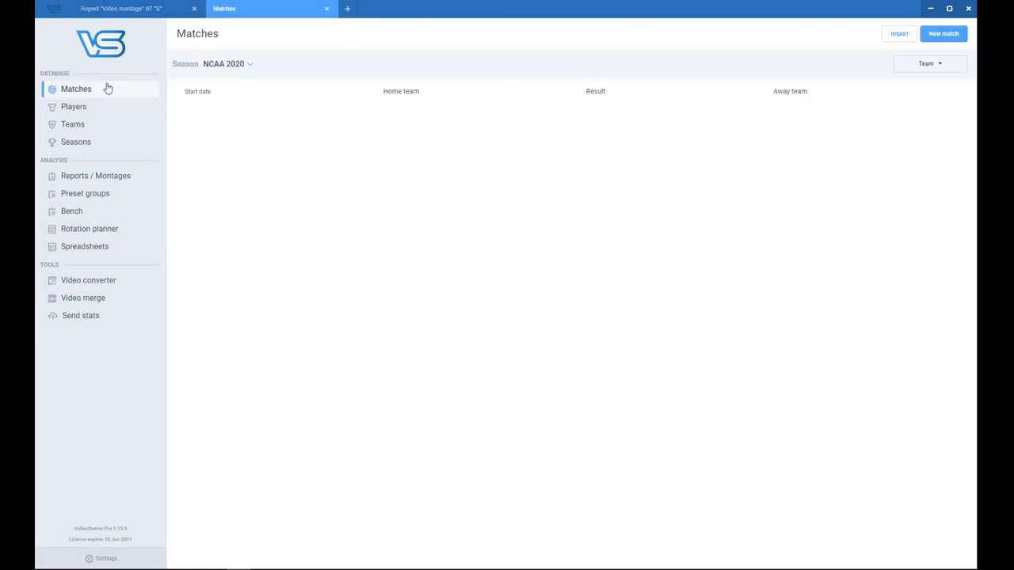
- Open the Minnesota–Florida match in the second tab and show its video synchronisation intro
click(76, 89)
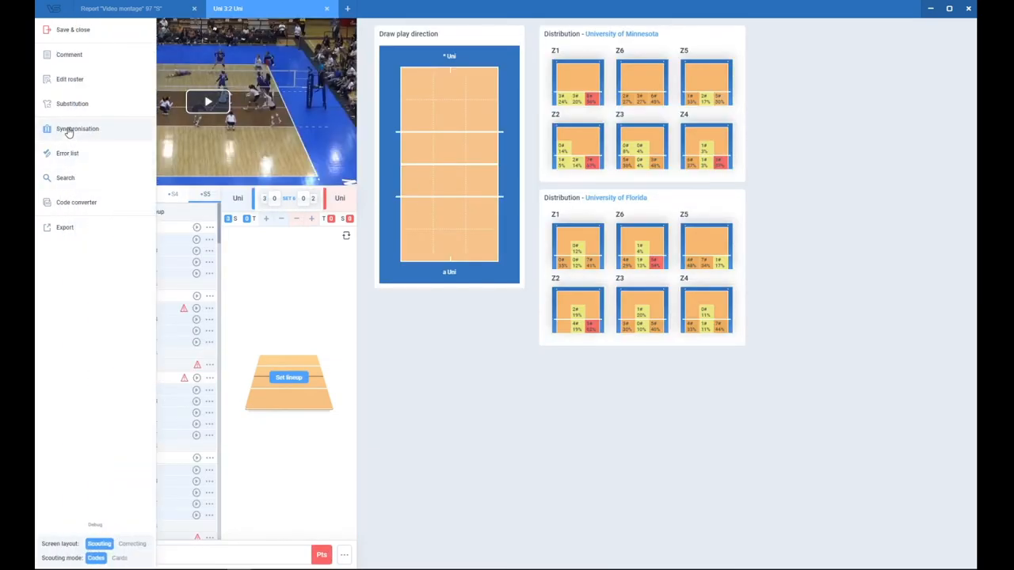
click(76, 129)
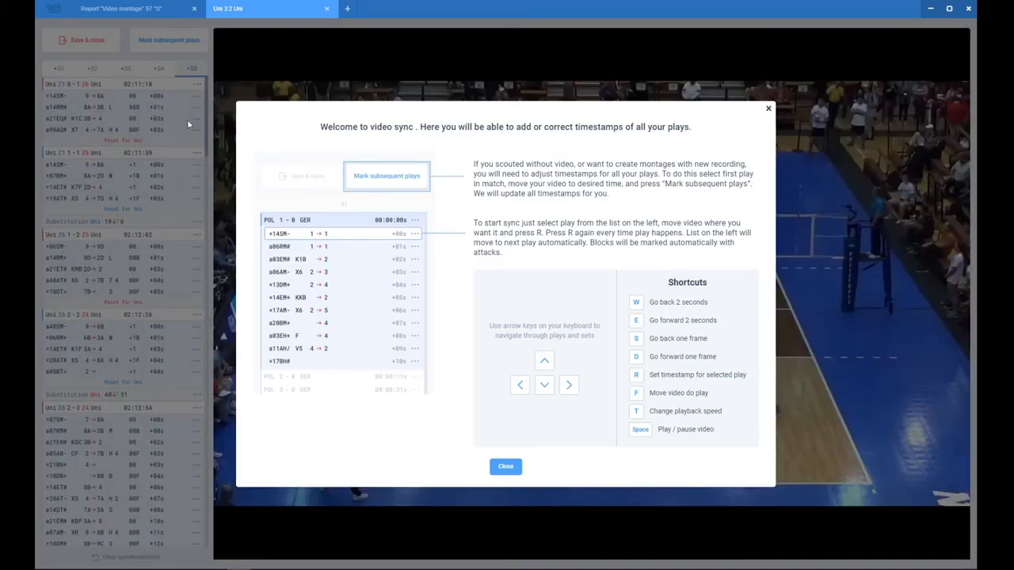
mouse_move(468, 396)
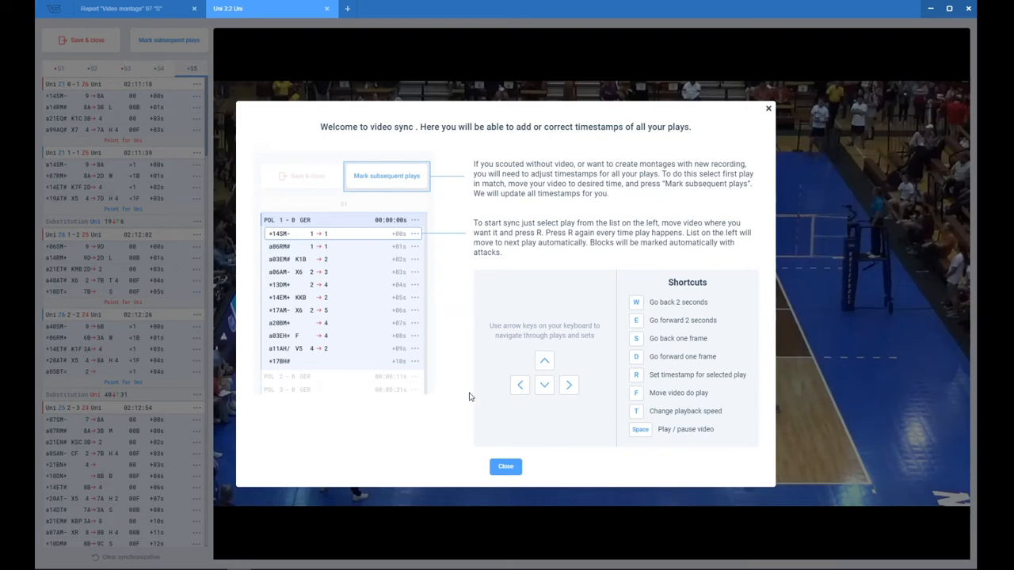
mouse_move(510, 278)
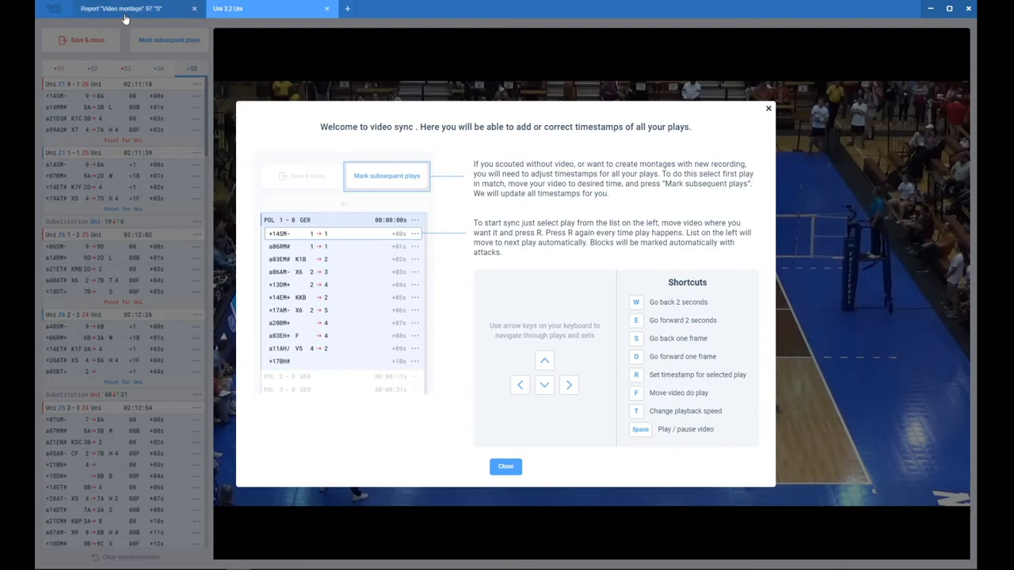
mouse_move(669, 332)
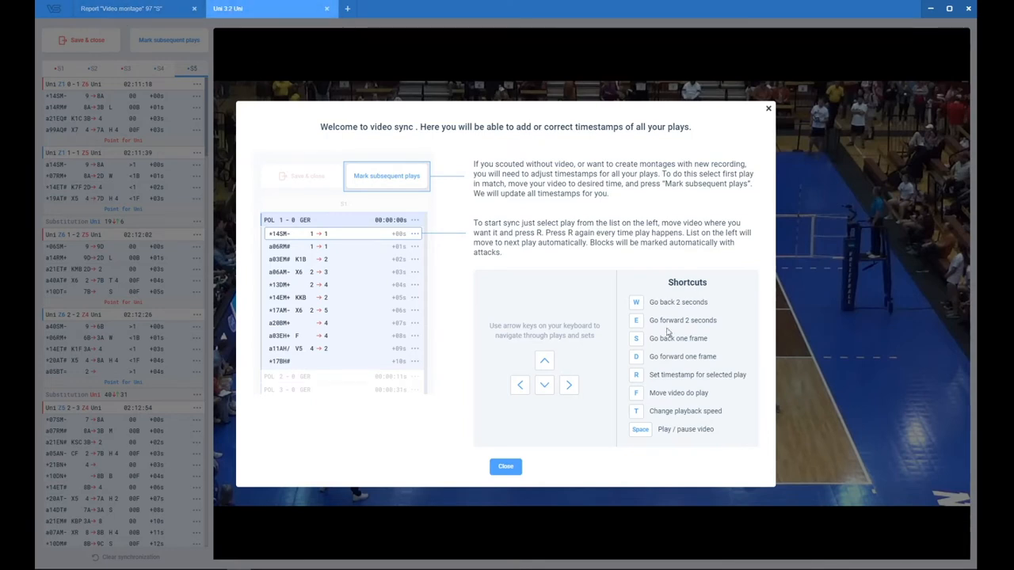
mouse_move(722, 320)
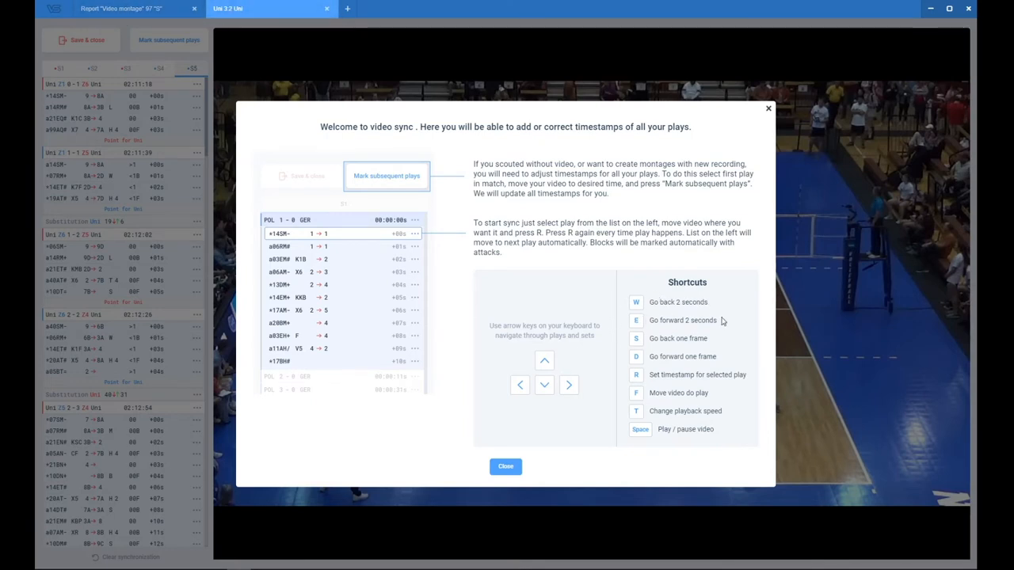
mouse_move(634, 340)
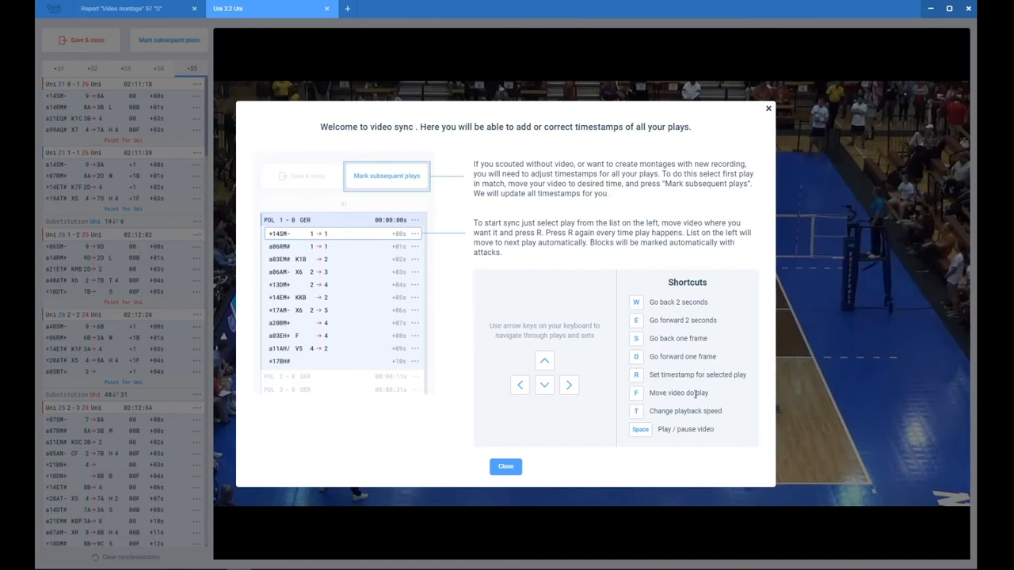
mouse_move(679, 393)
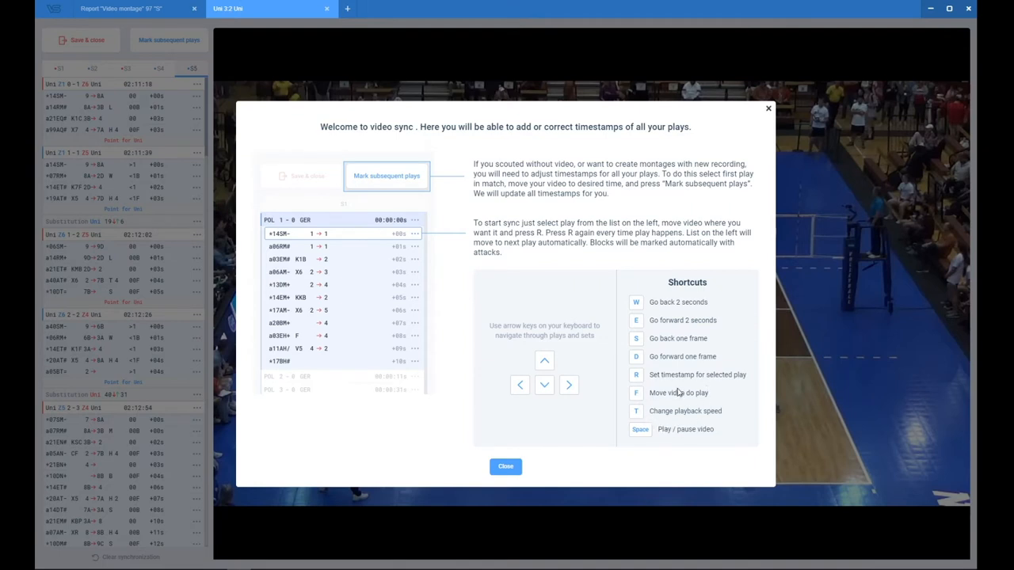
mouse_move(592, 363)
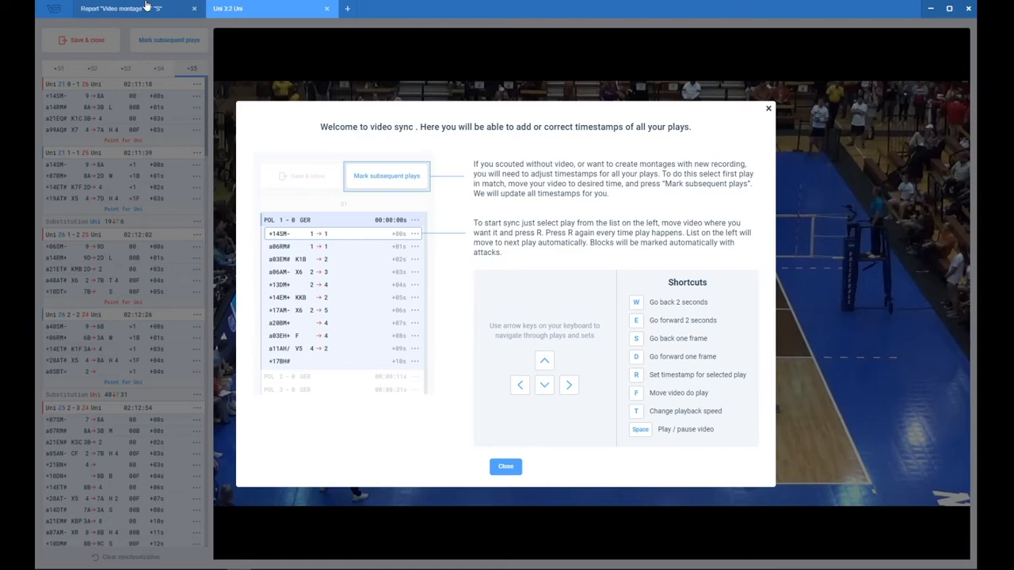
- Switch between the match sync tab and the Report tab, ending on the serve montage report
click(505, 466)
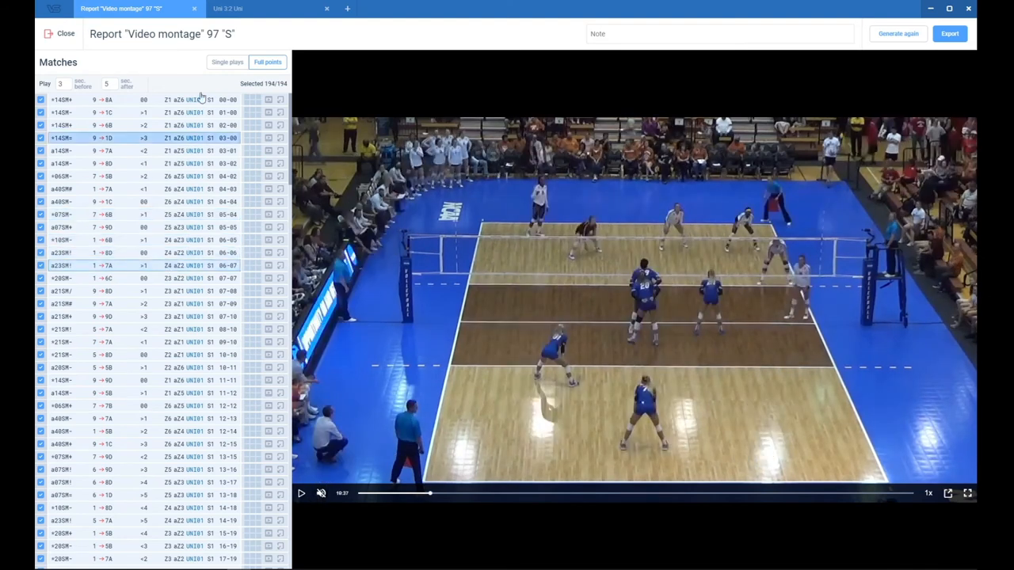
click(270, 10)
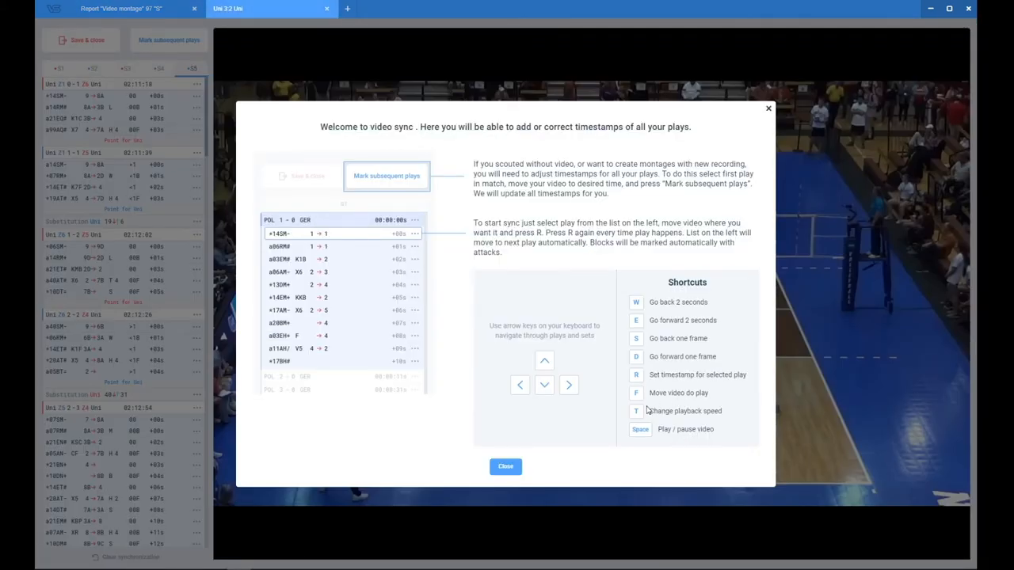
mouse_move(640, 424)
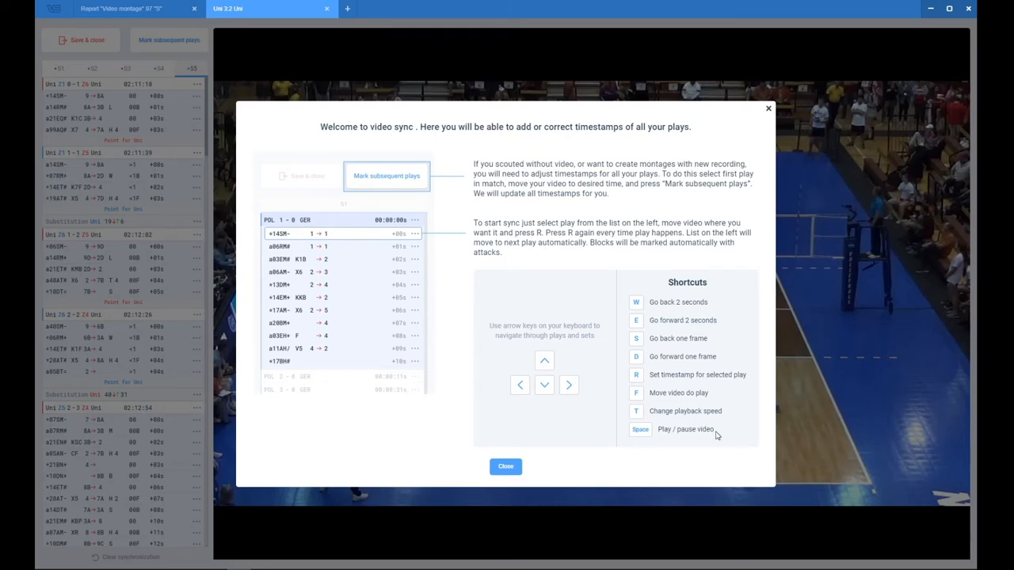
mouse_move(152, 65)
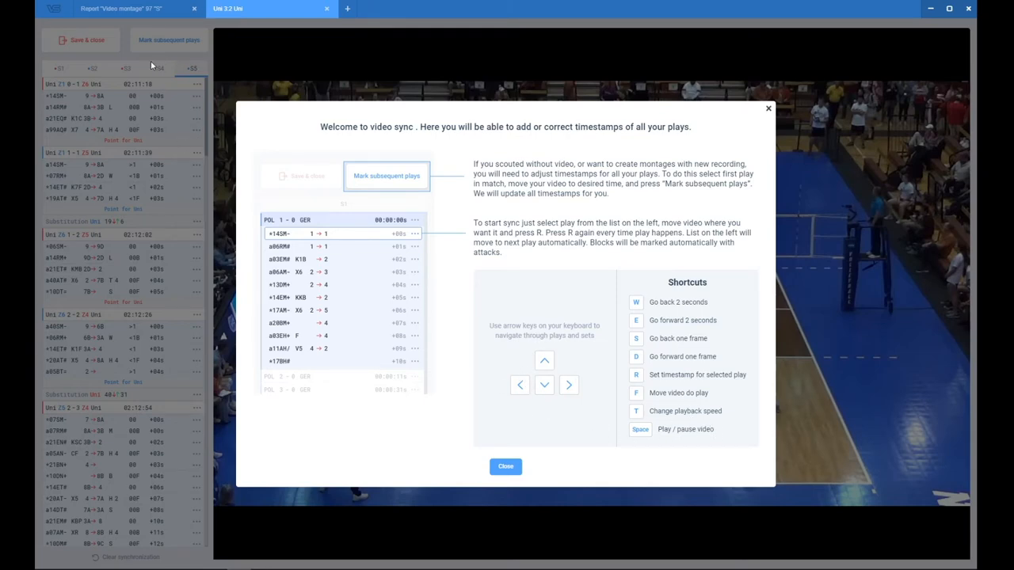
click(505, 466)
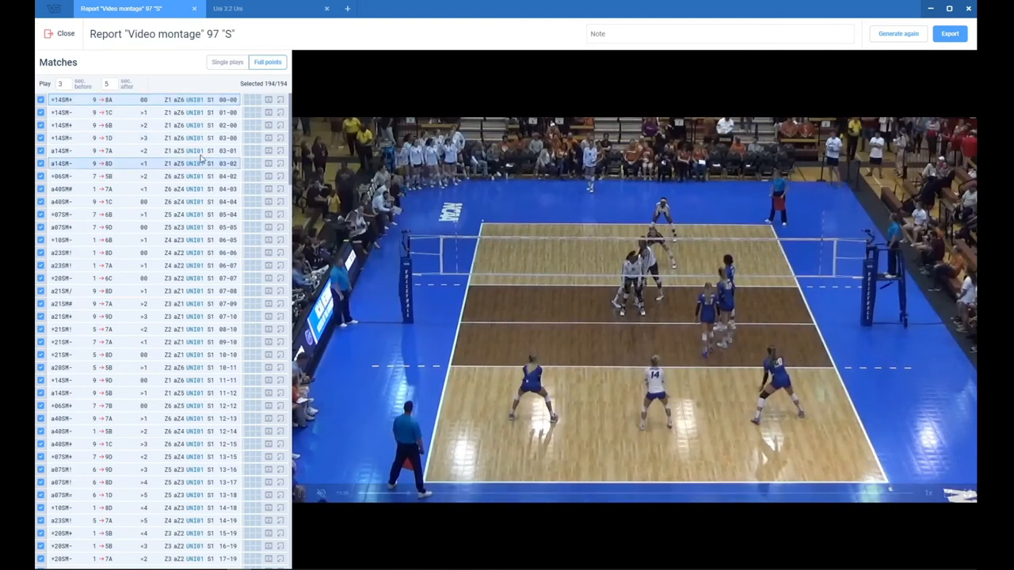
- Play the montage, jump to the third serve's clip, and flag the first serve in the list
click(183, 125)
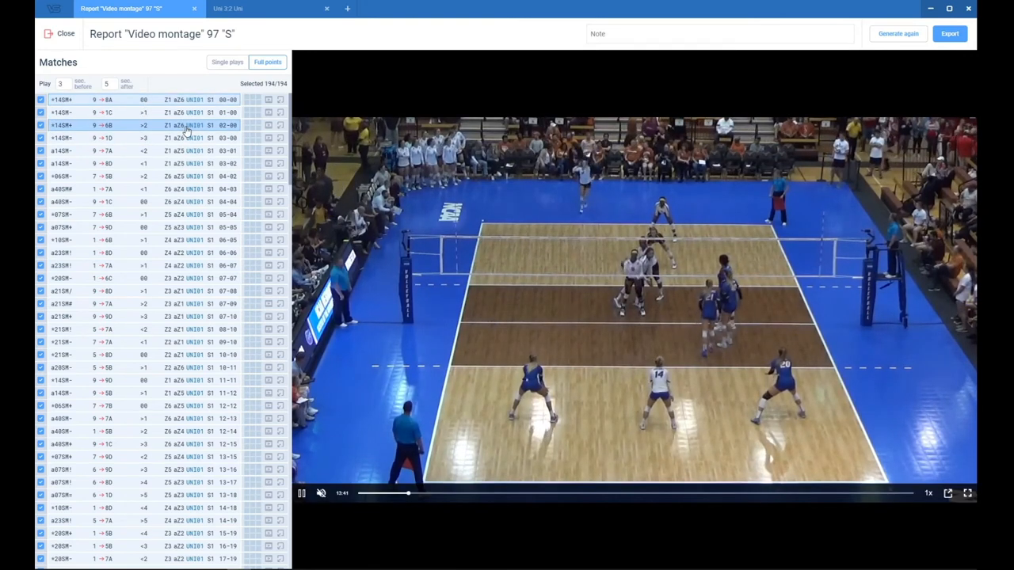
click(301, 493)
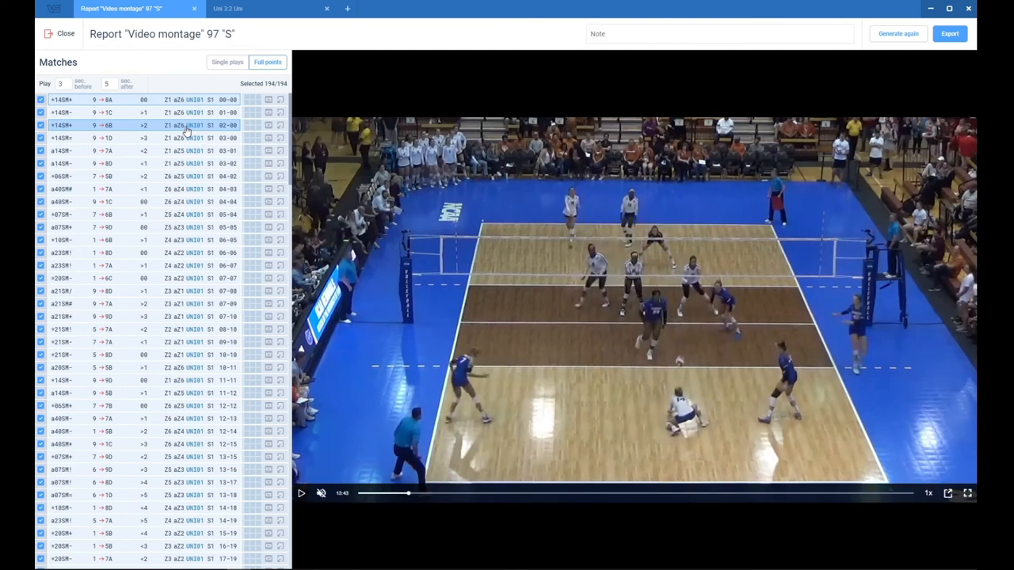
click(158, 98)
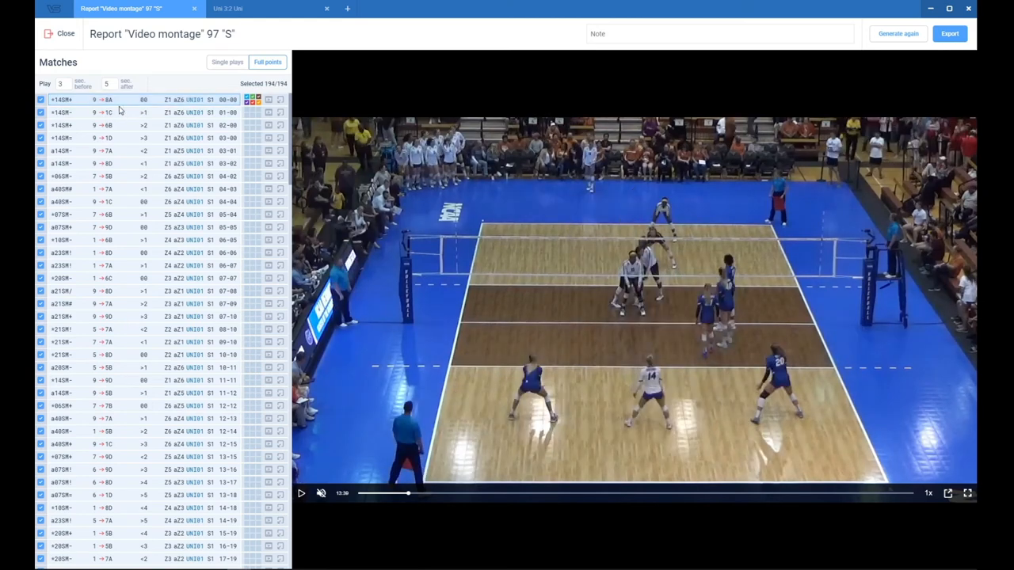
click(42, 98)
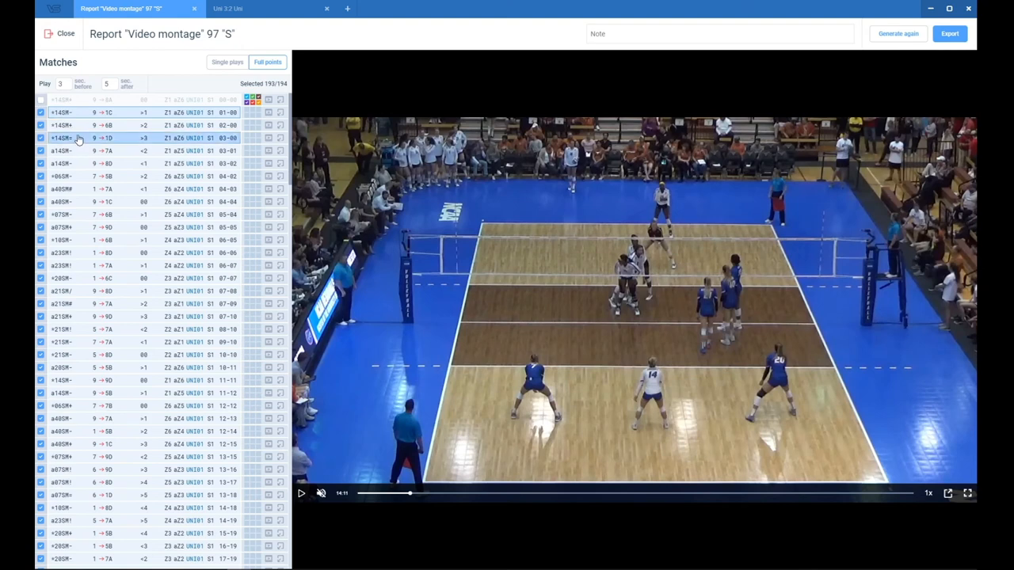
click(41, 138)
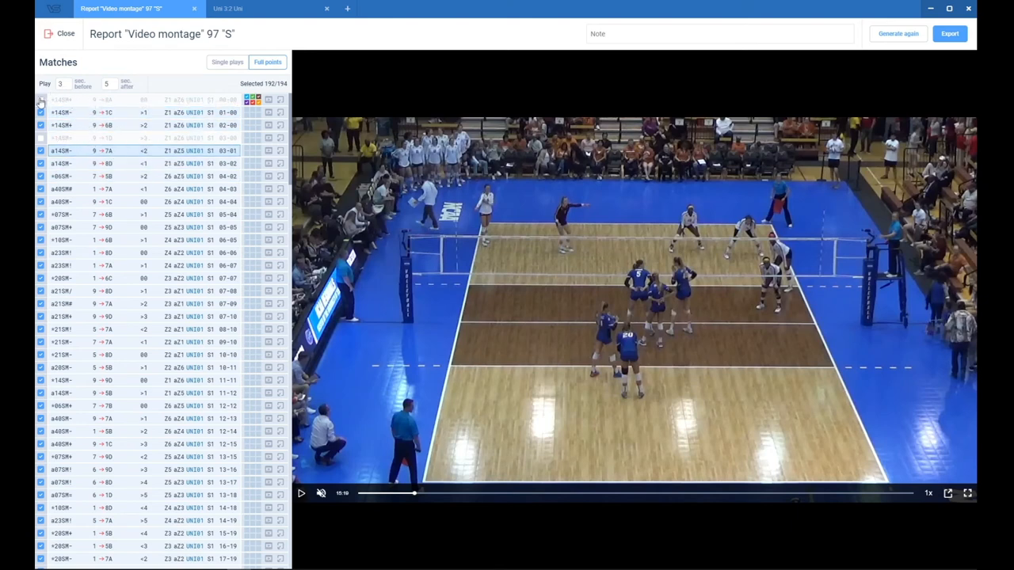
click(41, 98)
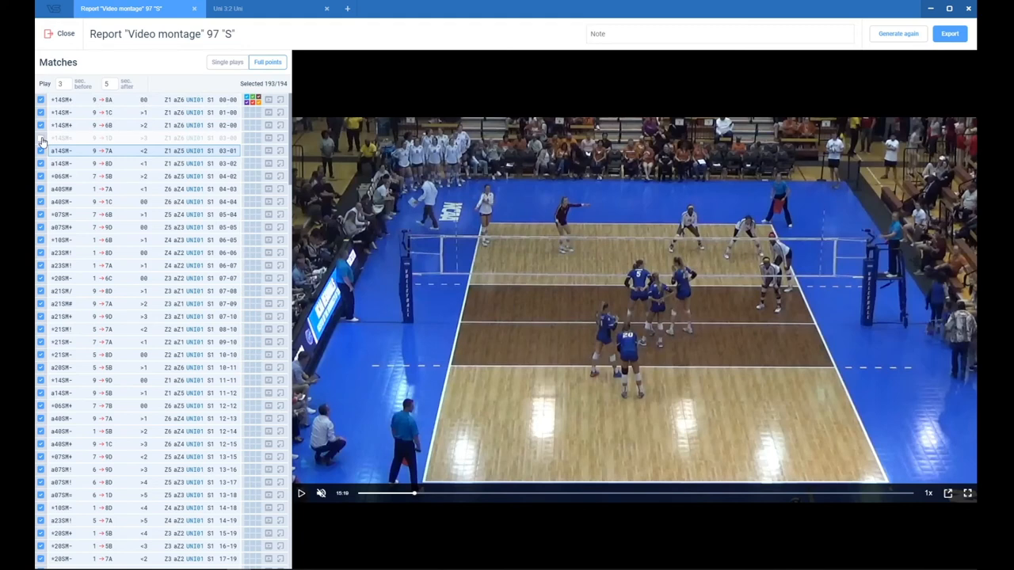
click(41, 138)
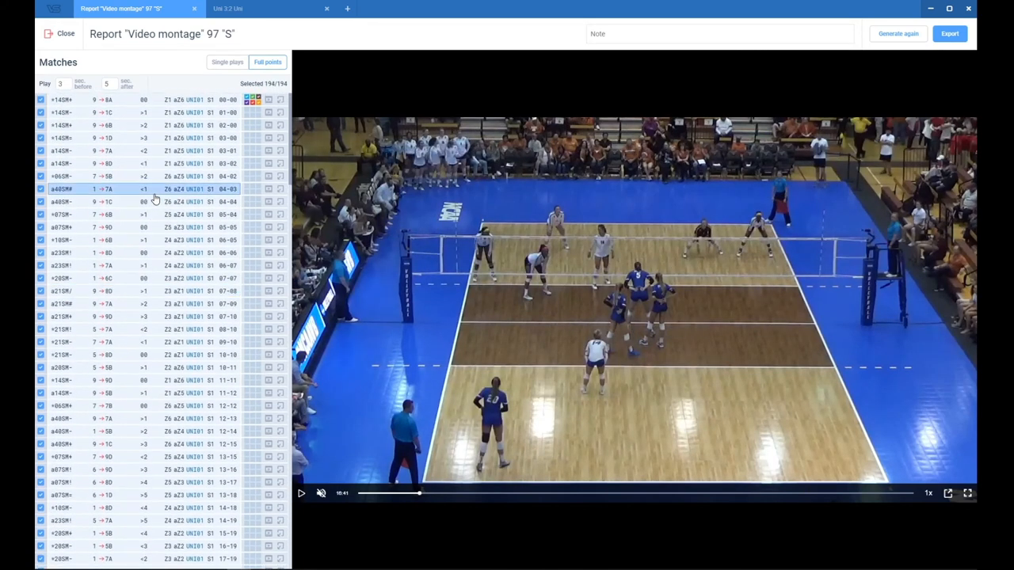
- Add Home tabs keeping one welcome-page tab, then return to the montage report with all 174 plays selected
click(142, 201)
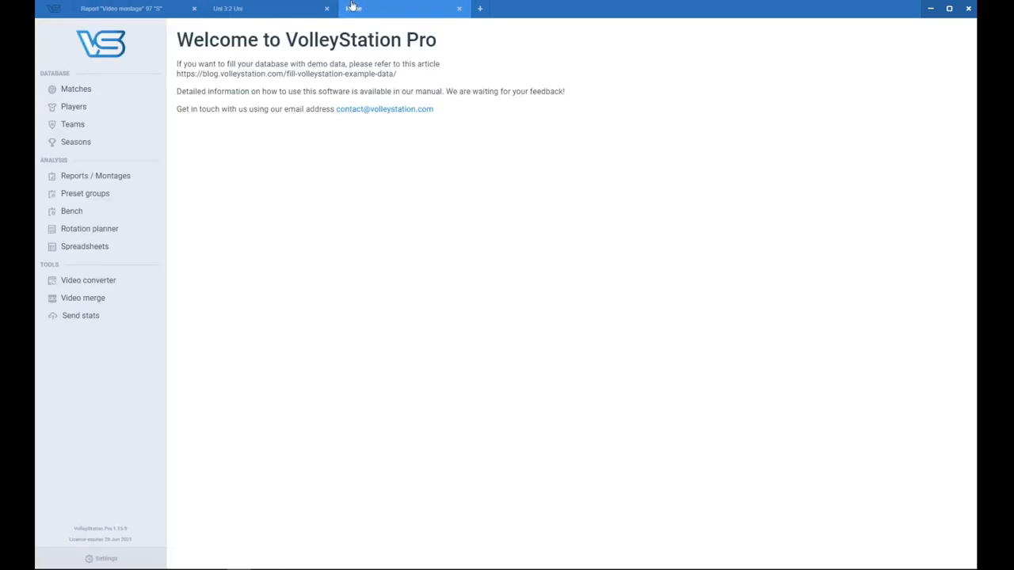
click(480, 9)
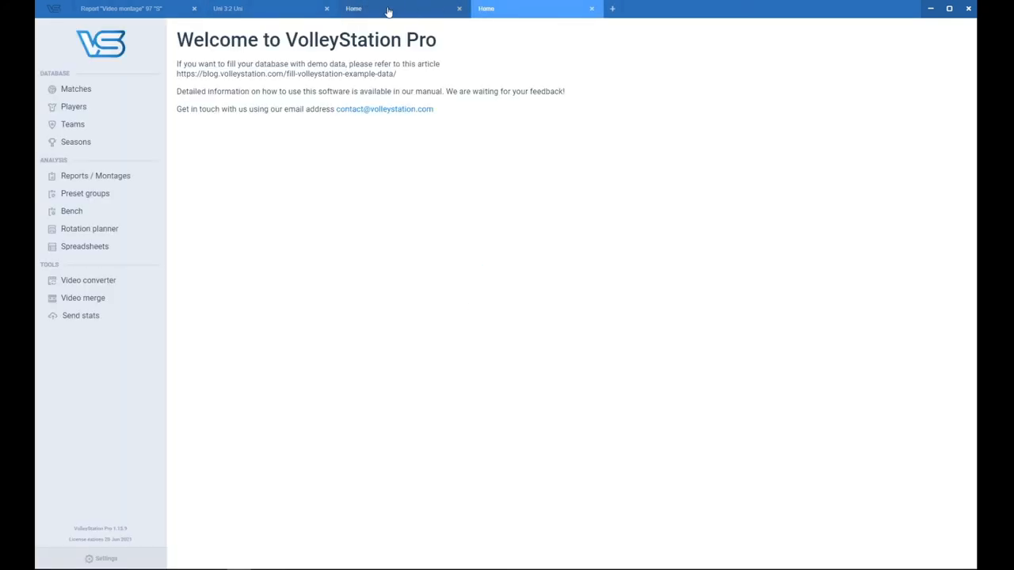
click(592, 10)
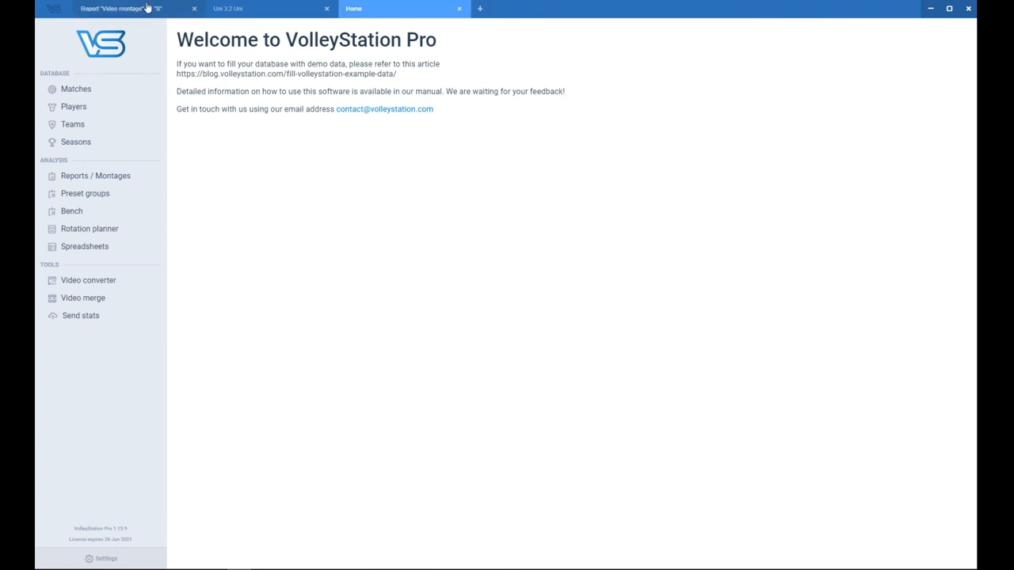
click(119, 10)
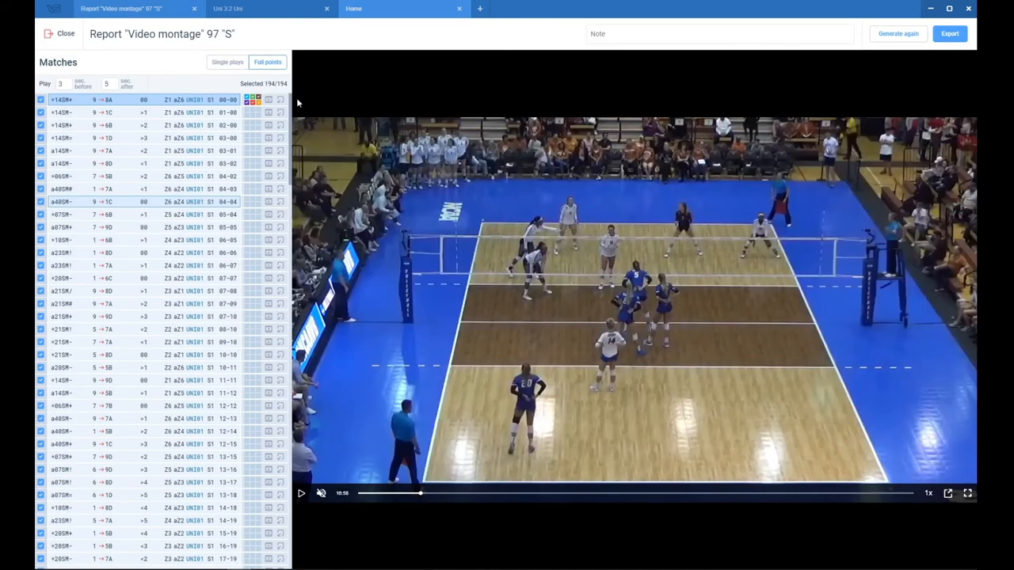
click(269, 9)
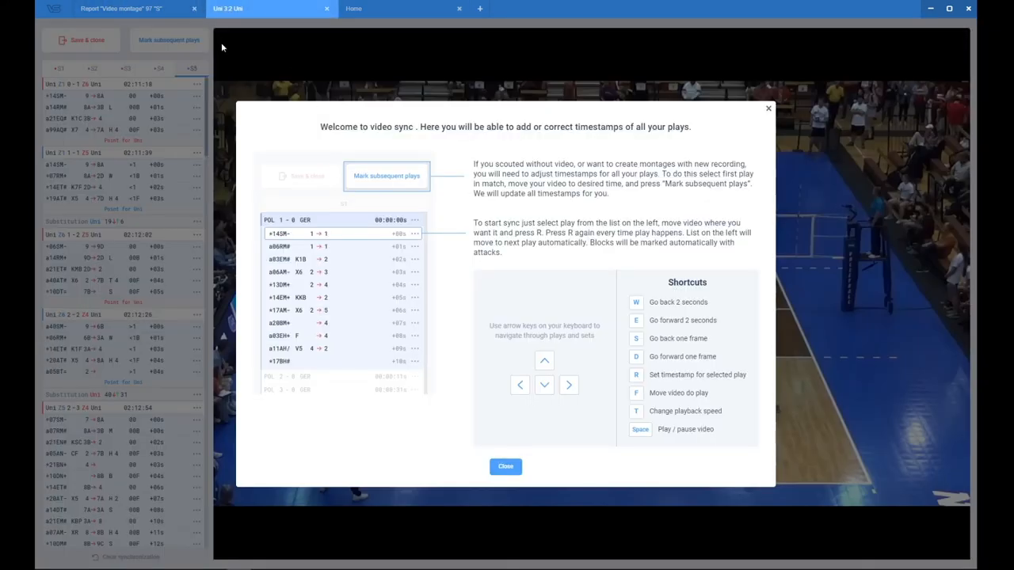
click(505, 466)
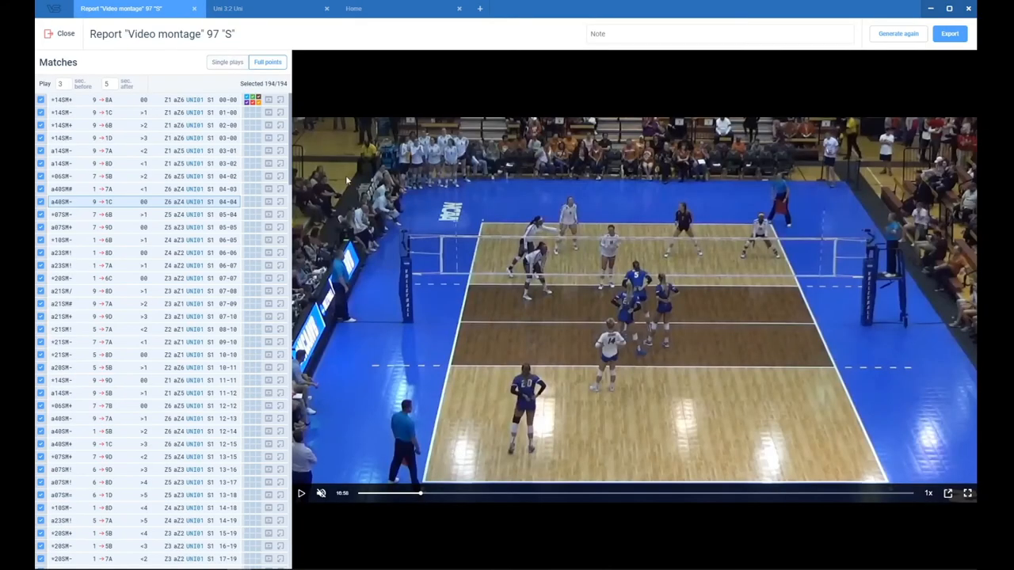